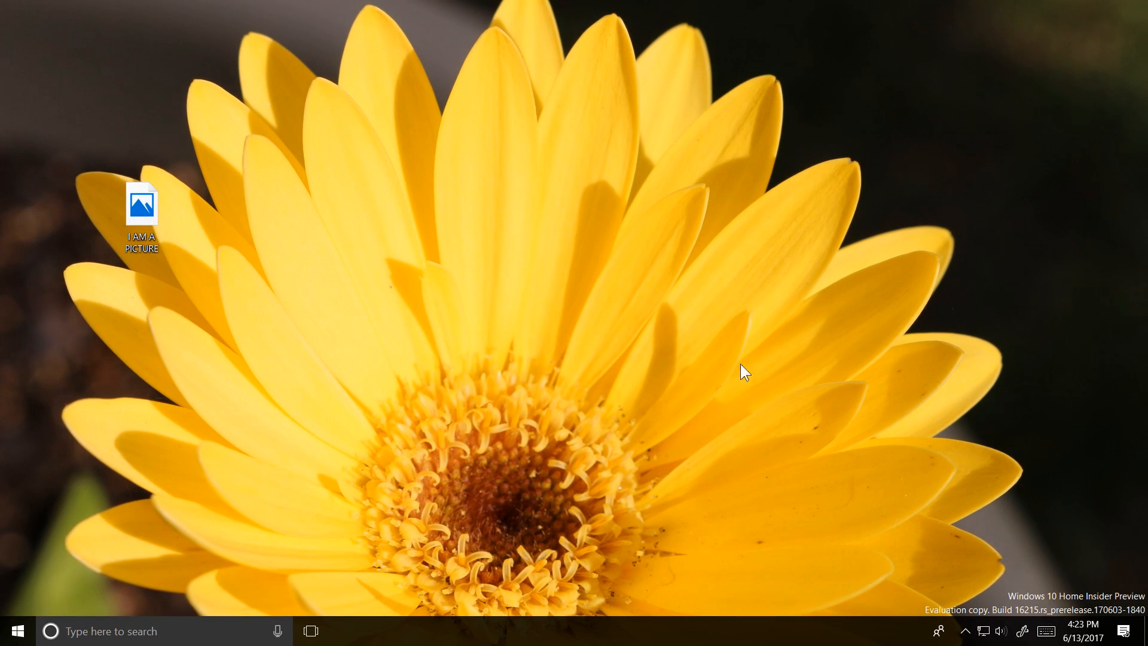
{"action": "mouse_move", "coordinate": [693, 511]}
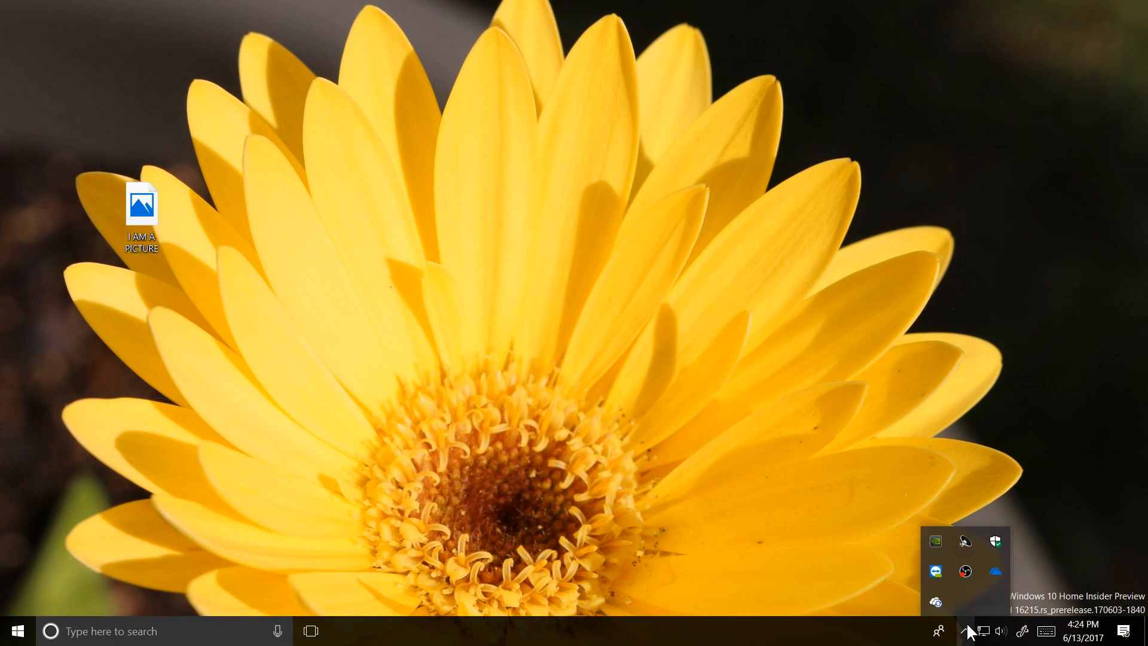
- Open the OneDrive status panel from the cloud icon in the taskbar
{"action": "left_click", "coordinate": [995, 571]}
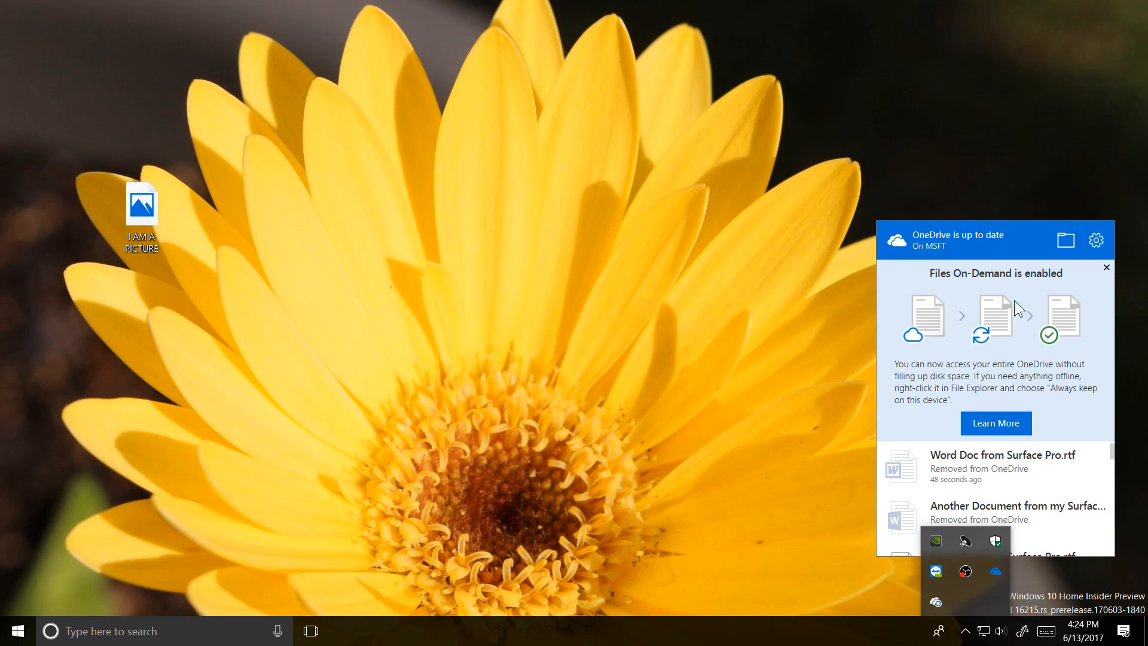
{"action": "mouse_move", "coordinate": [431, 434]}
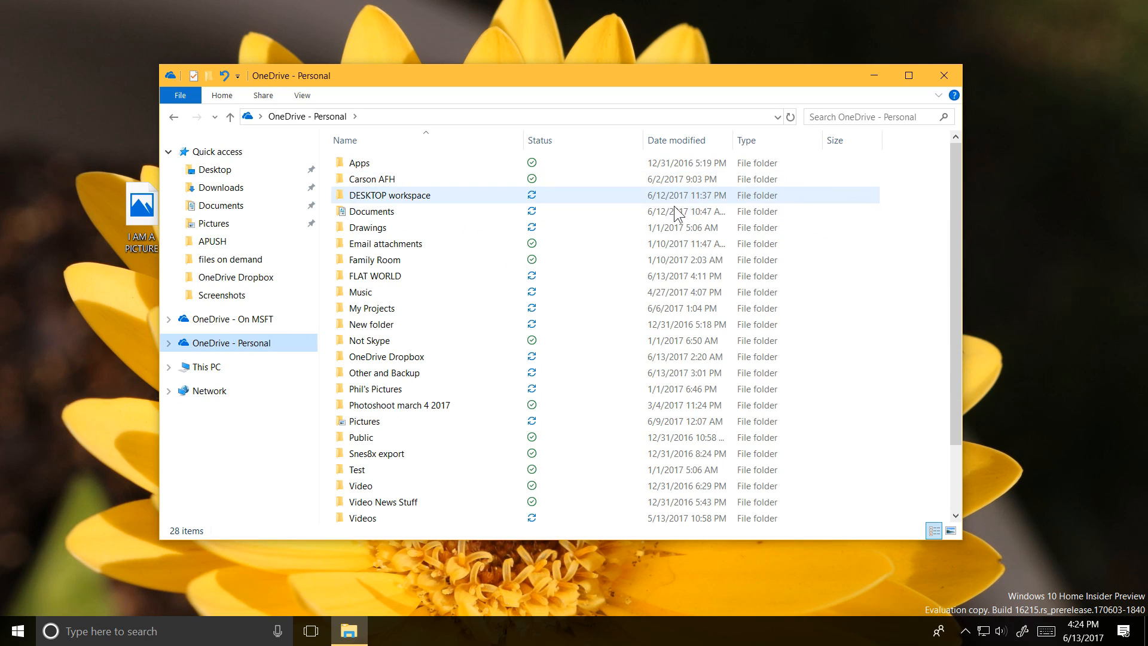
- Open the Documents folder and scroll through its file listing and sync statuses
{"action": "left_click", "coordinate": [371, 211]}
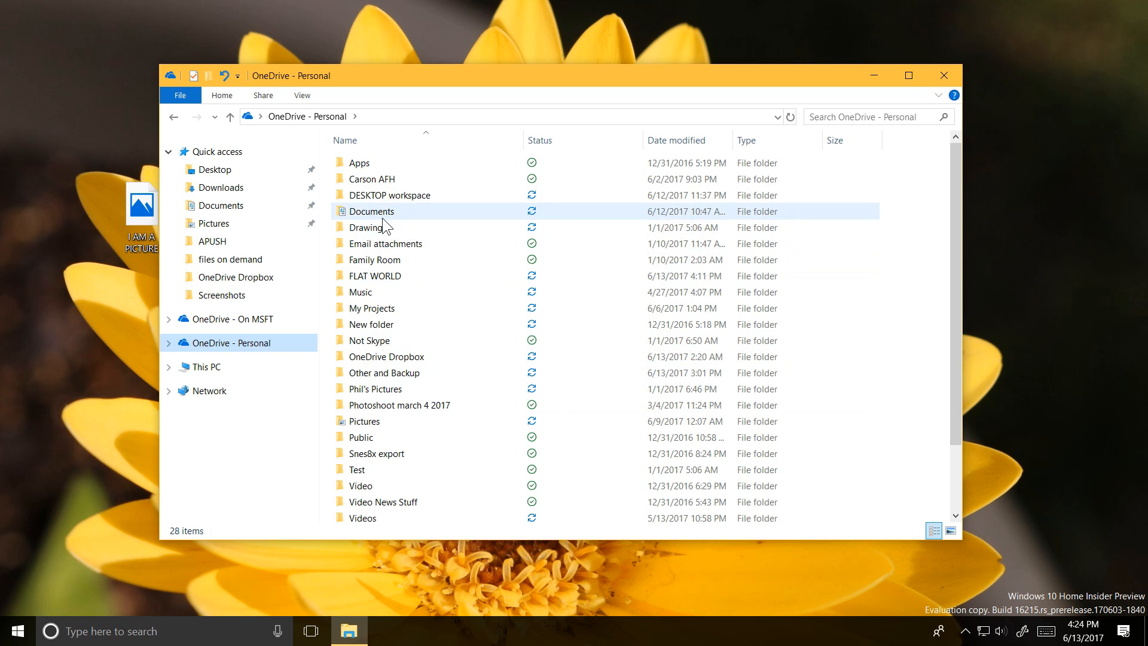
{"action": "double_click", "coordinate": [370, 211]}
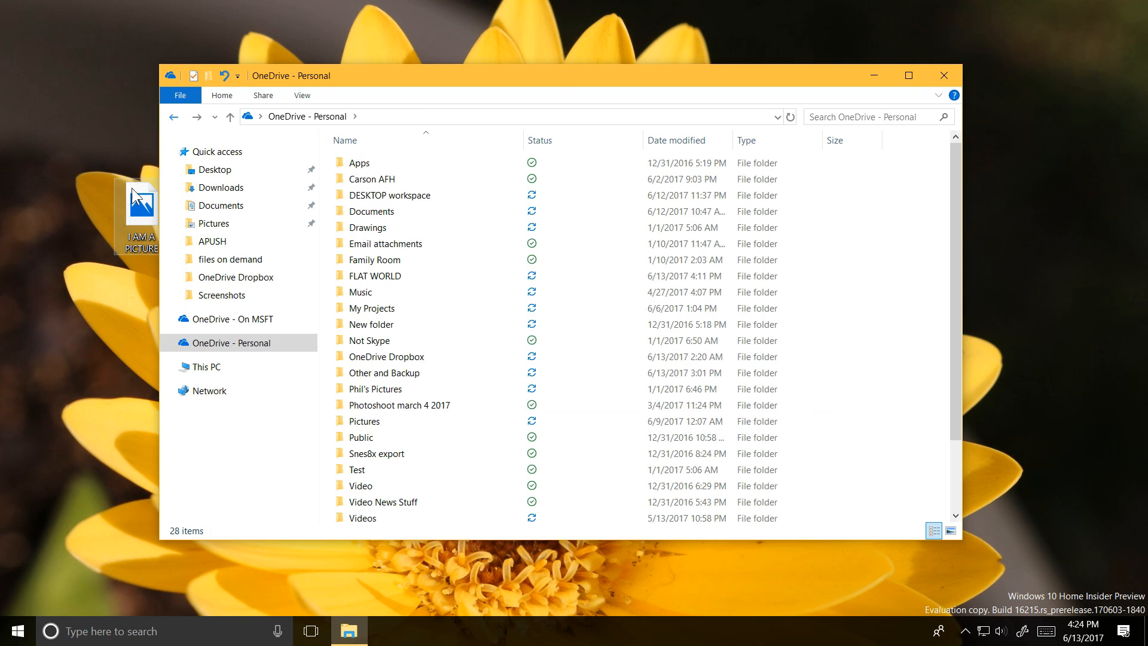
{"action": "left_click_drag", "start_coordinate": [139, 198], "coordinate": [333, 480]}
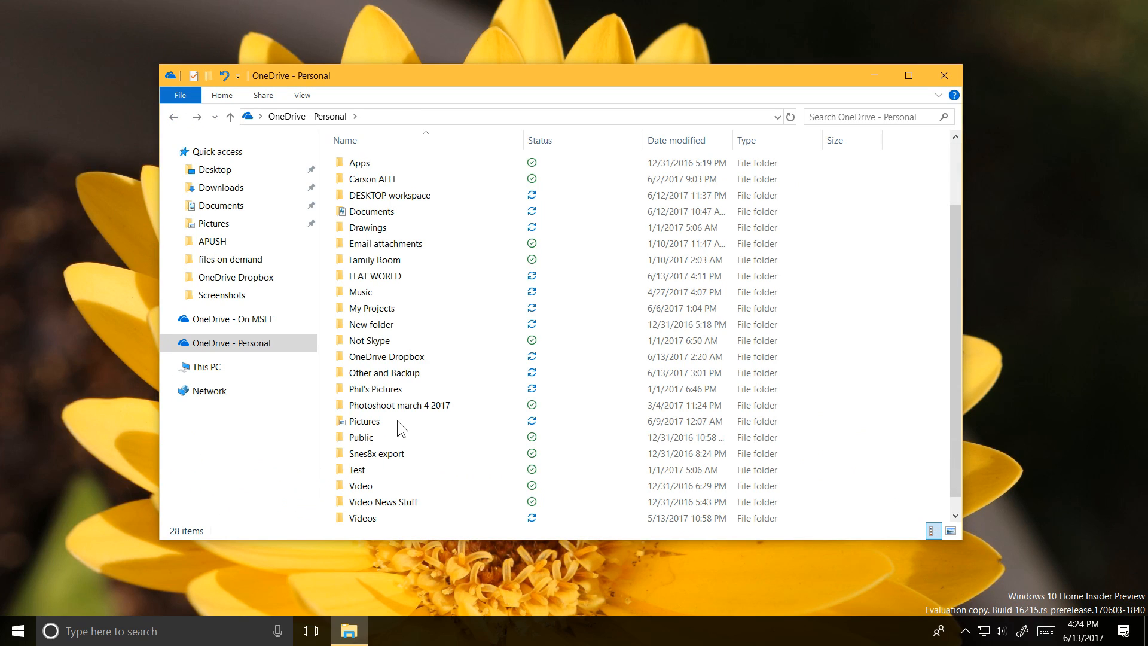
{"action": "scroll", "scroll_direction": "down", "scroll_amount": 3}
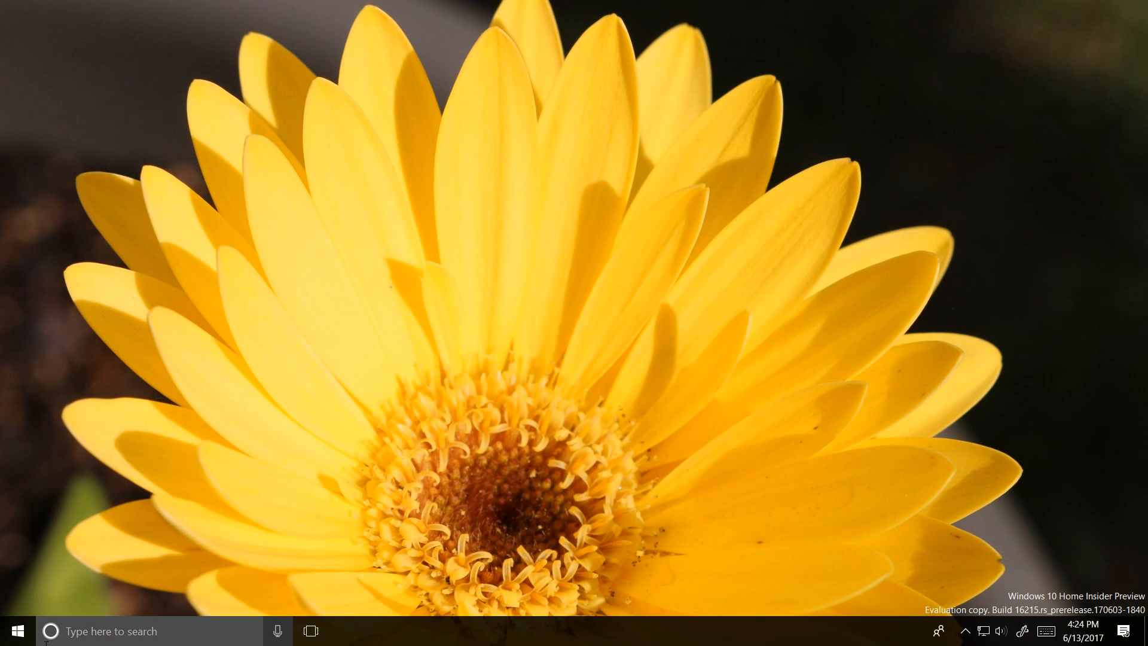
- Reopen File Explorer, visit OneDrive - Personal, then switch to OneDrive - On MSFT
{"action": "left_click", "coordinate": [349, 631]}
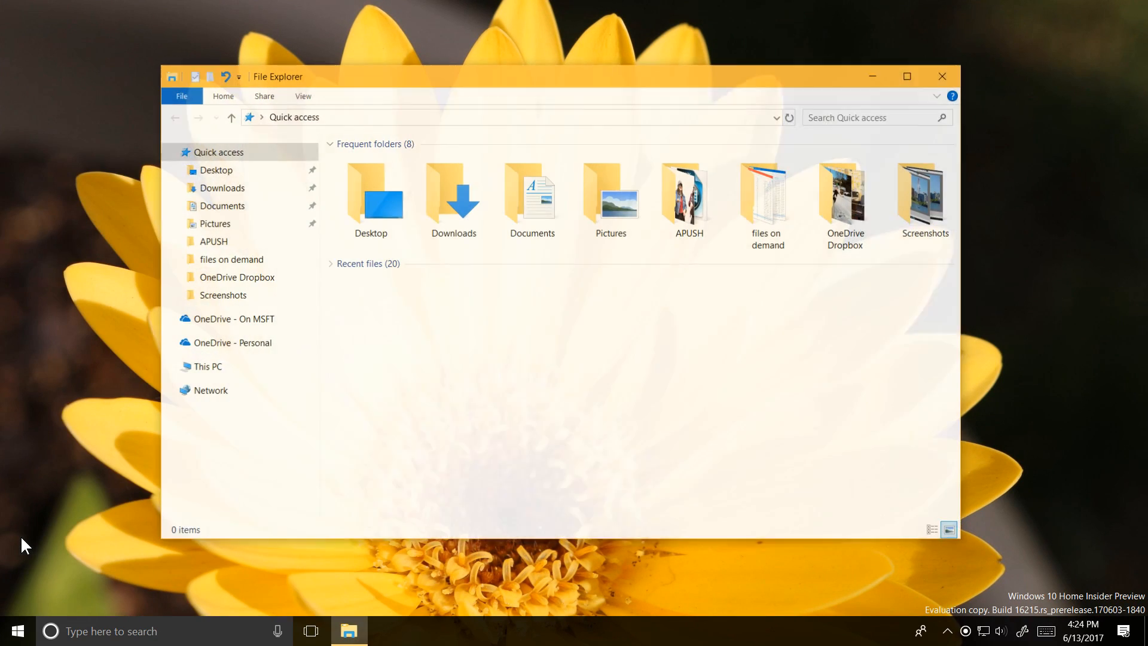
{"action": "left_click", "coordinate": [231, 342]}
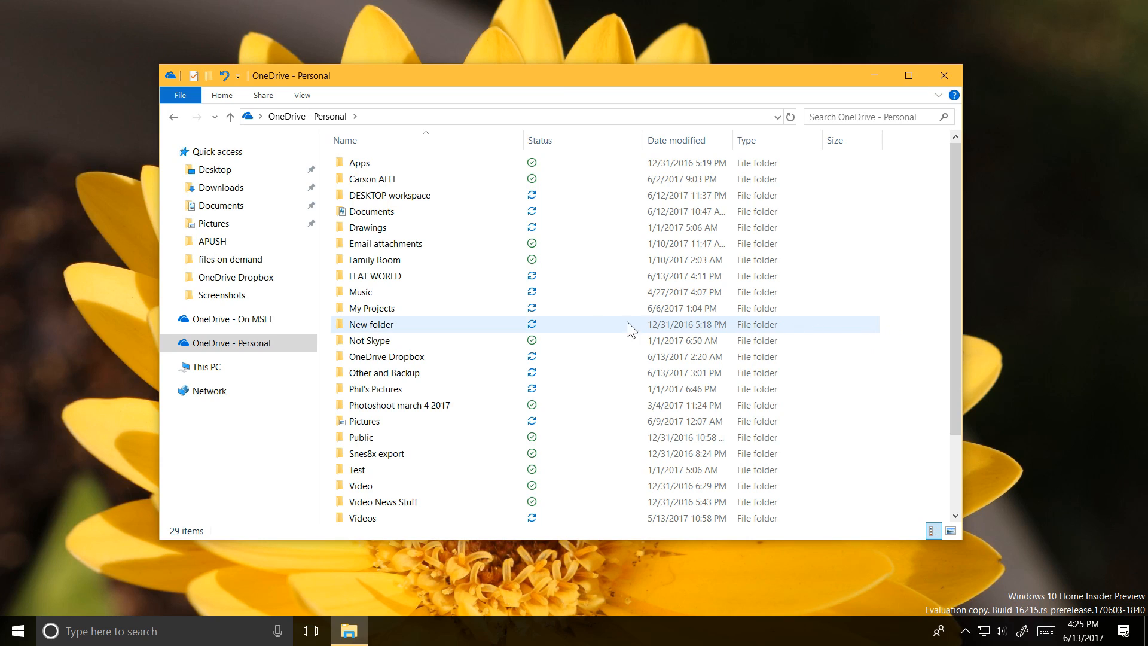
{"action": "left_click", "coordinate": [231, 319]}
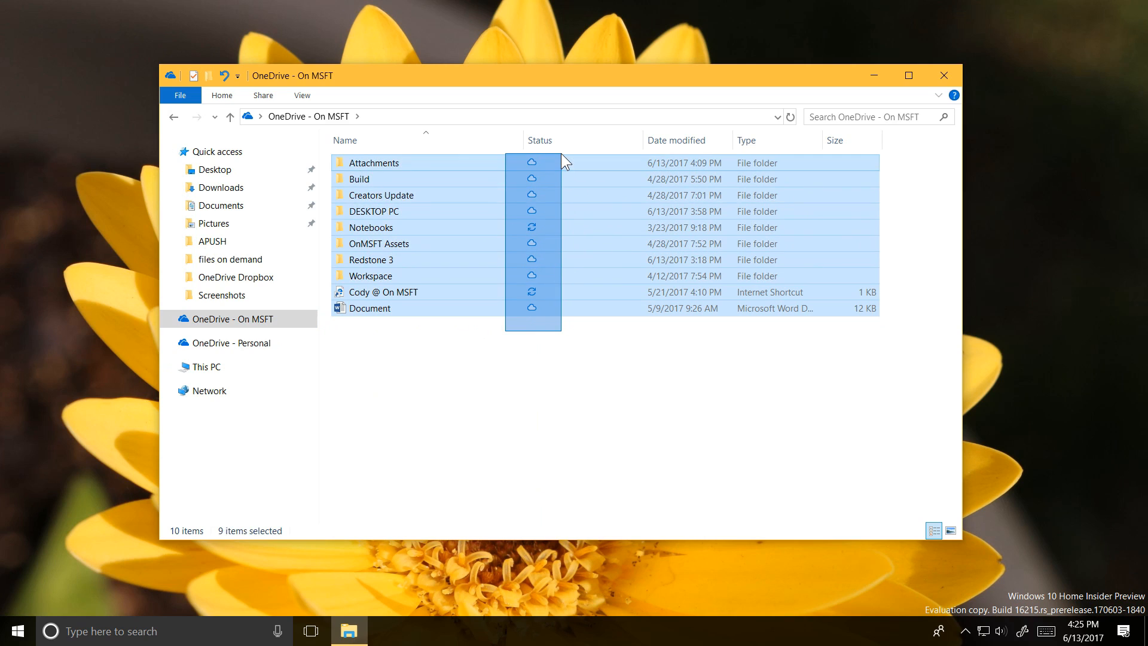
{"action": "left_click", "coordinate": [548, 334]}
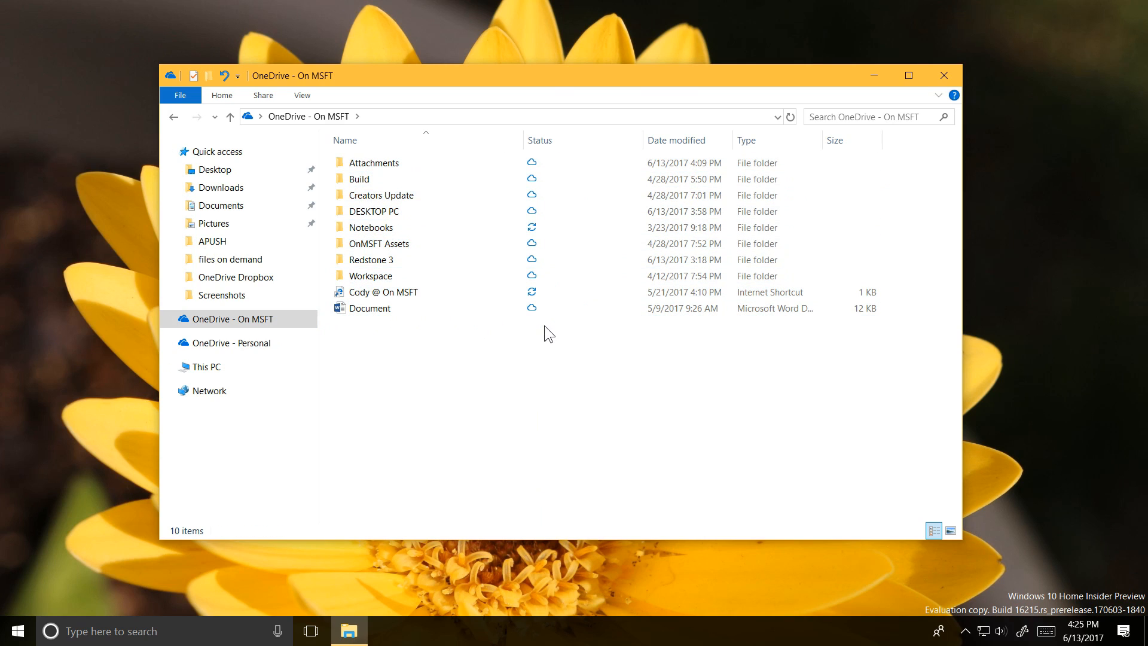
{"action": "right_click", "coordinate": [228, 318]}
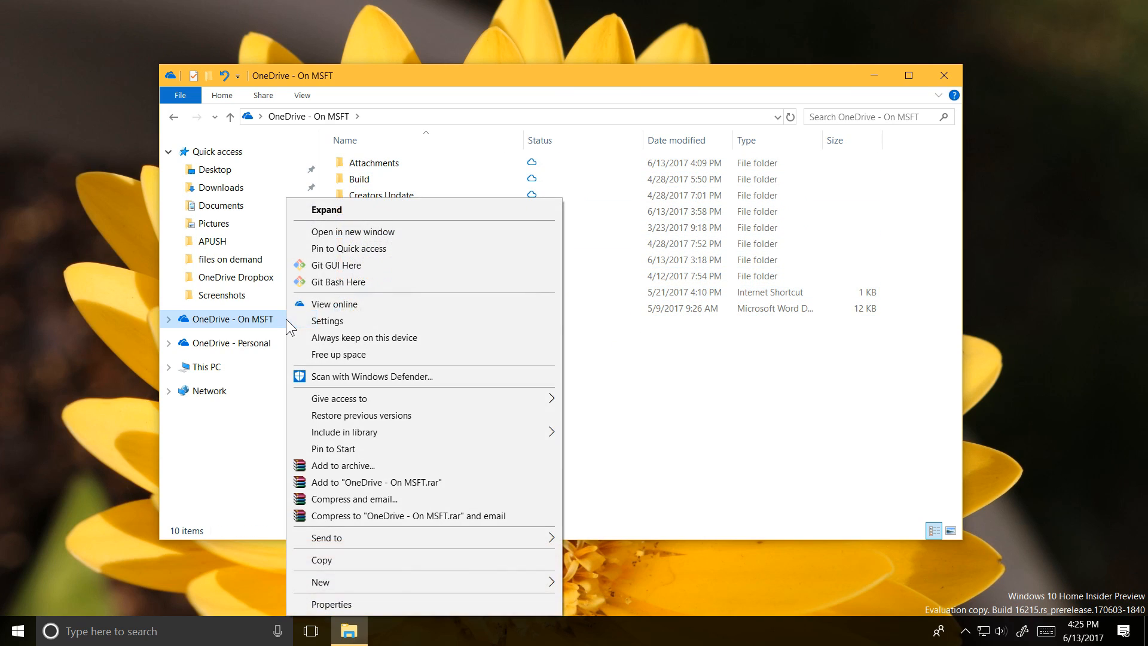
{"action": "left_click", "coordinate": [331, 604]}
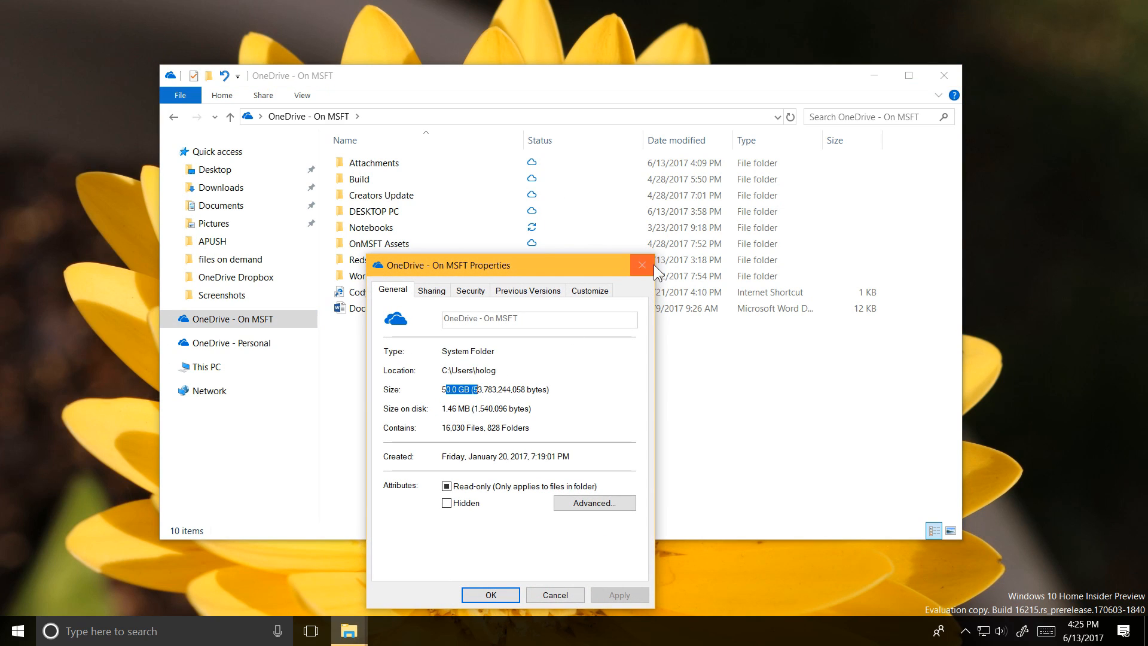
{"action": "left_click", "coordinate": [641, 265]}
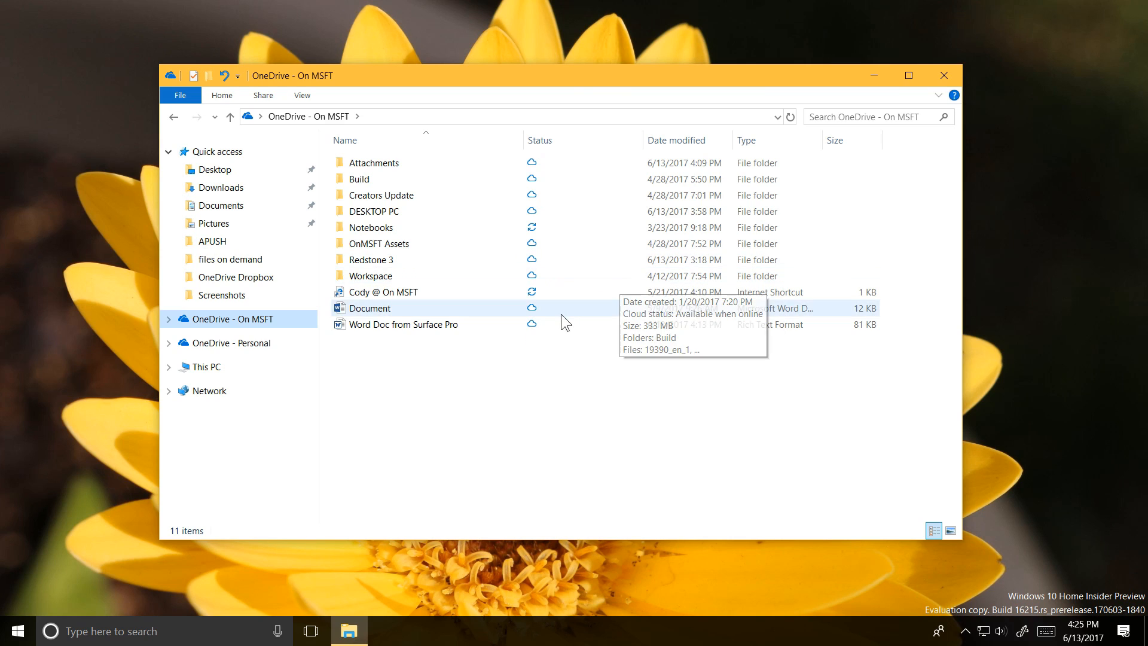
- Open 'Word Doc from Surface Pro' and type 'Making another edit' as the second line
{"action": "double_click", "coordinate": [403, 324]}
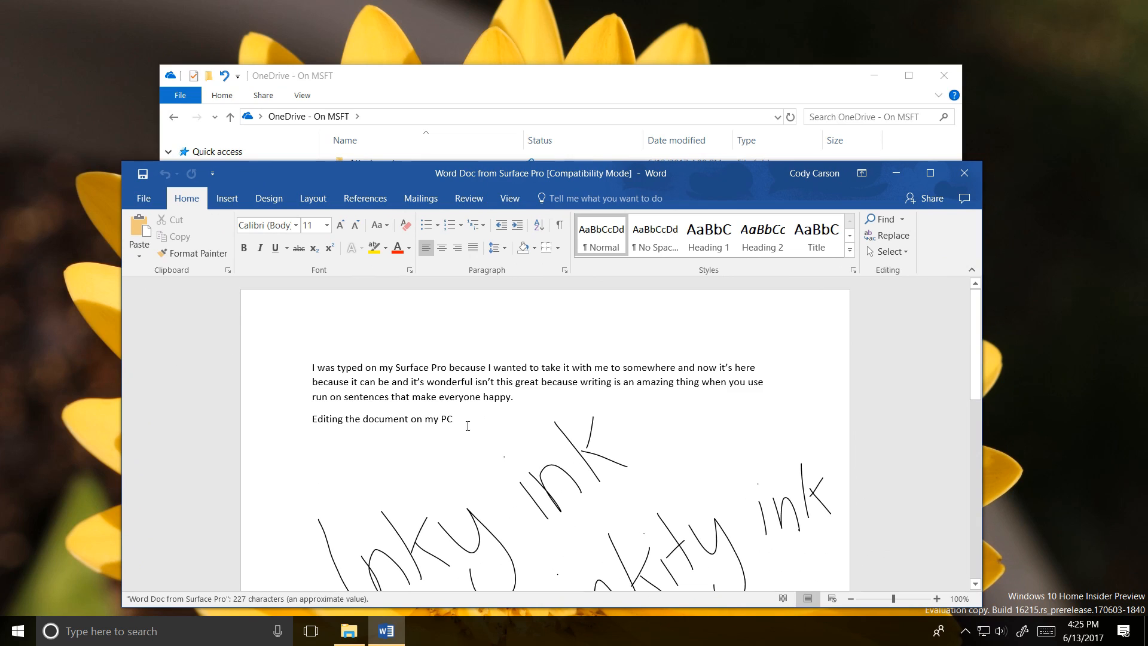
{"action": "type", "text": "Making another"}
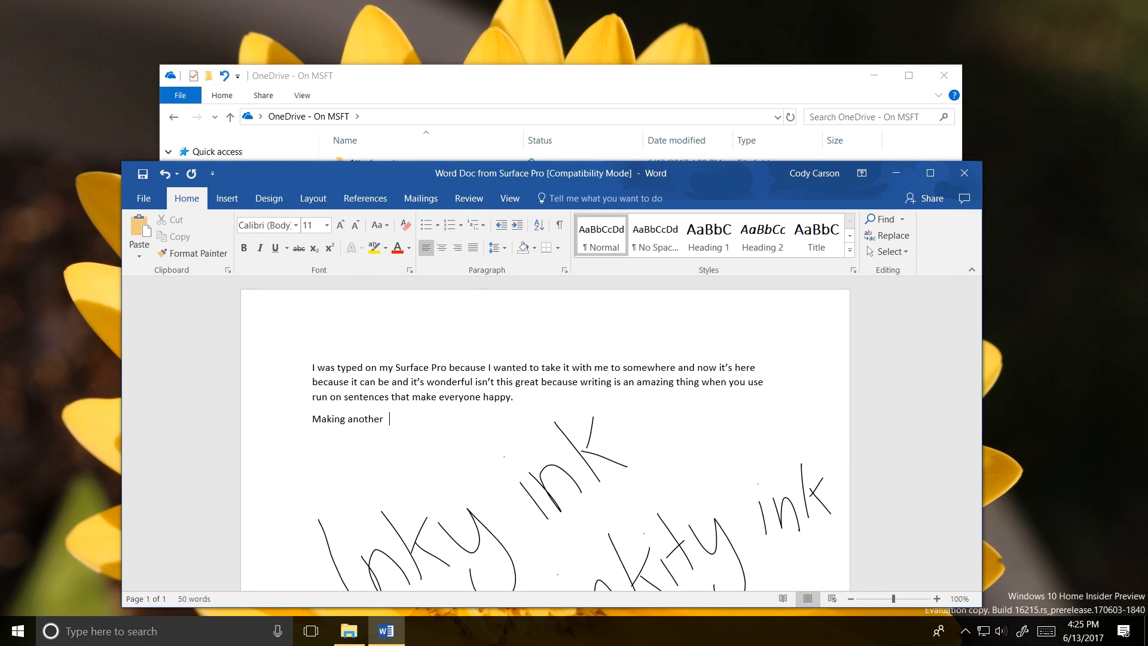
{"action": "type", "text": "edit"}
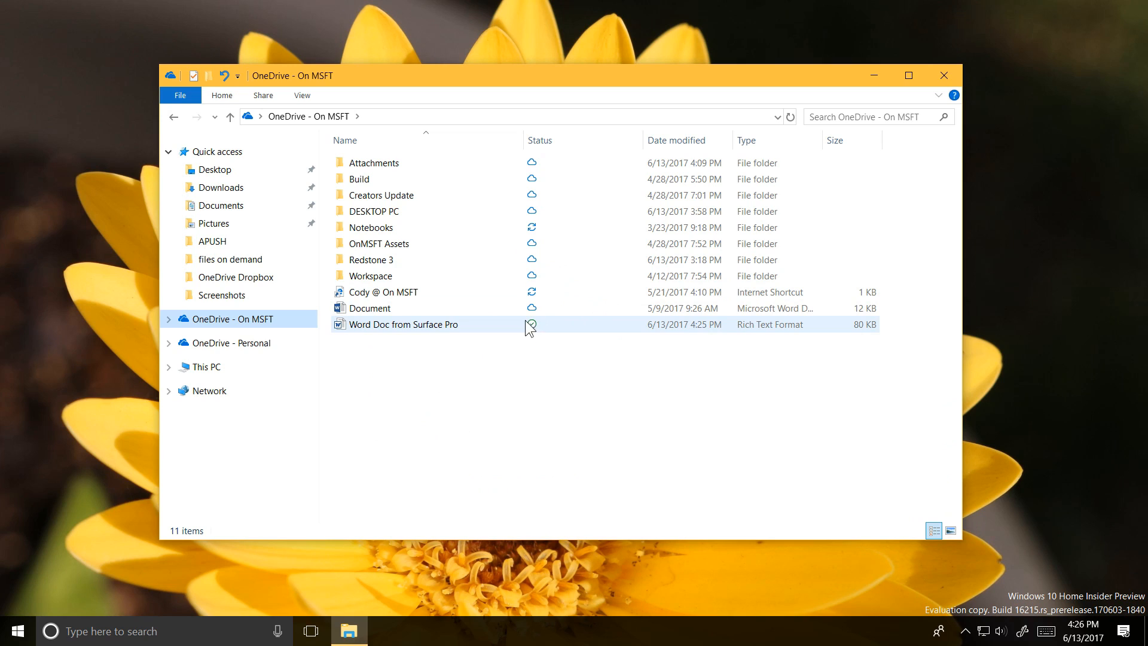
- Compare the statuses of 'Another Document from my Surface Pro' and 'Word Doc from Surface Pro'
{"action": "right_click", "coordinate": [370, 308]}
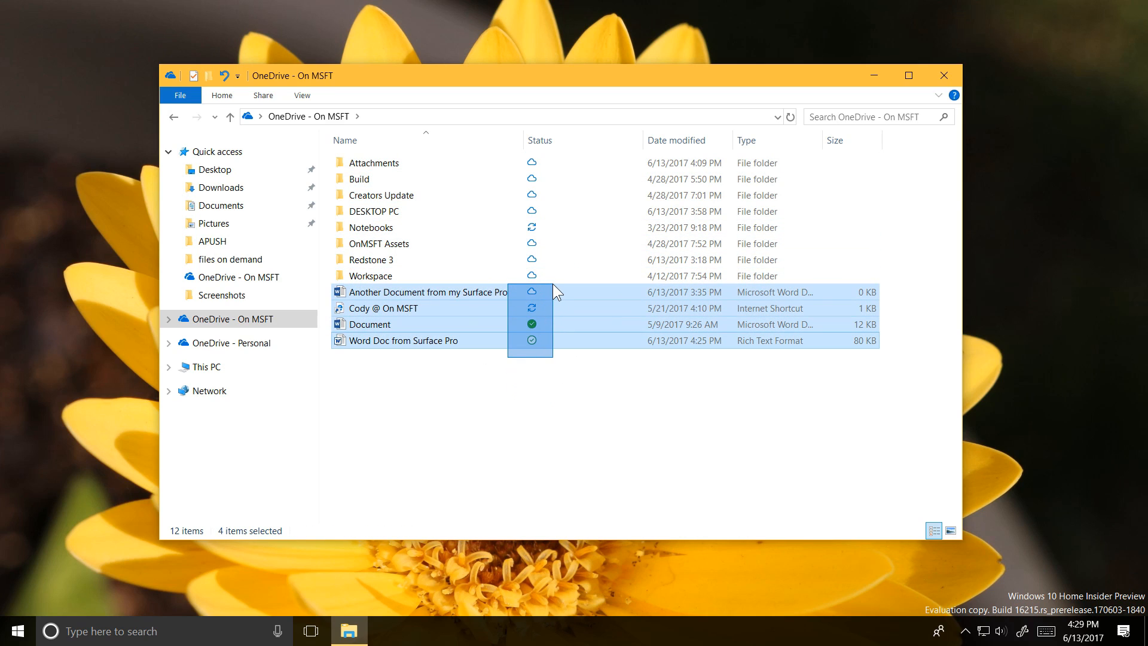
{"action": "left_click", "coordinate": [428, 292]}
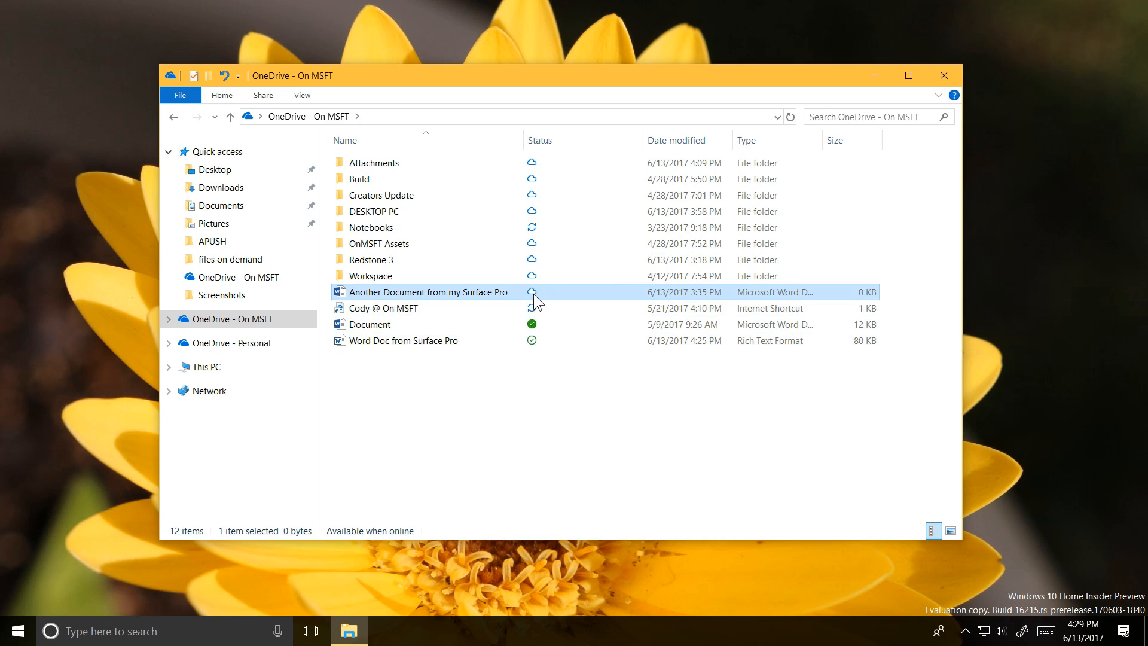
{"action": "left_click", "coordinate": [403, 341]}
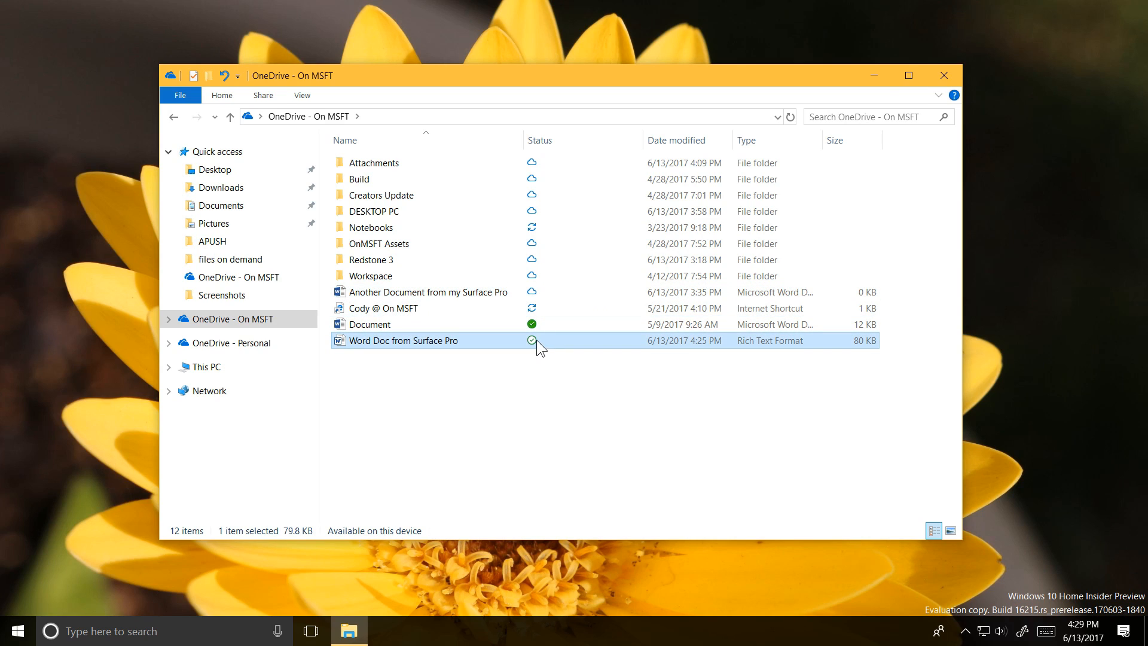
{"action": "left_click", "coordinate": [532, 368]}
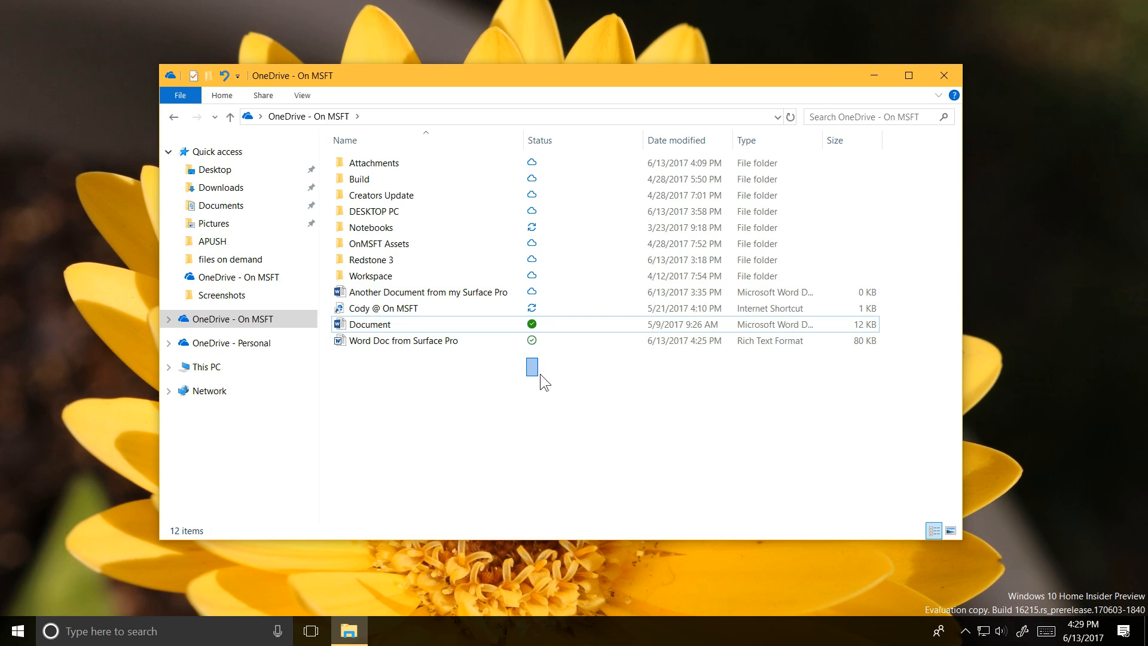
{"action": "left_click", "coordinate": [428, 292]}
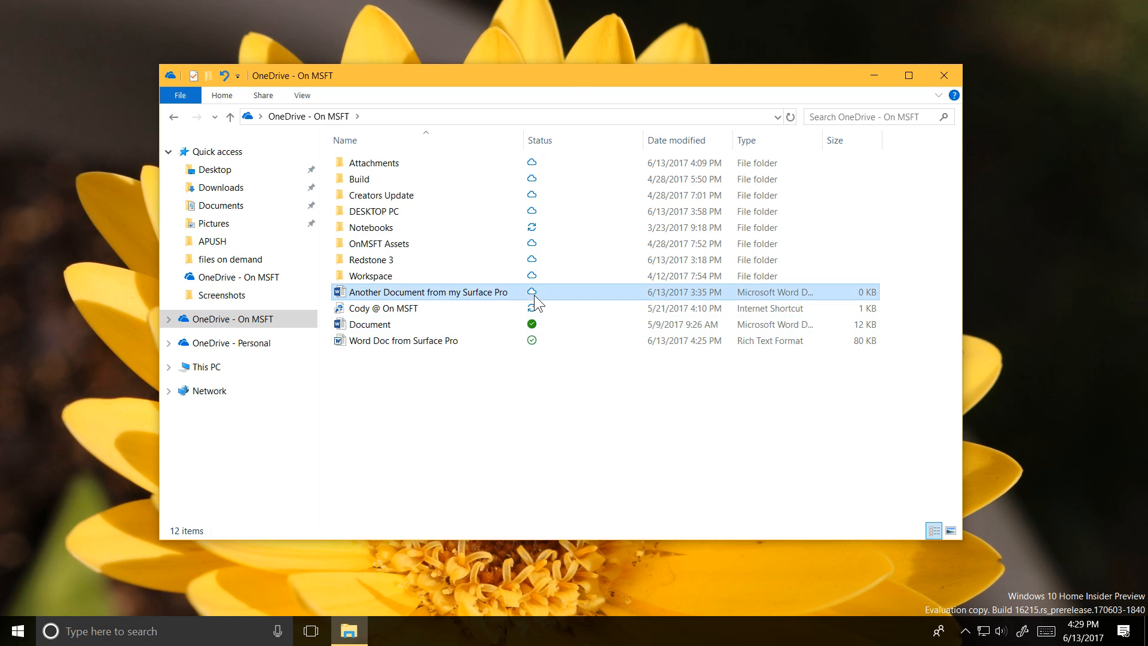
{"action": "right_click", "coordinate": [381, 195]}
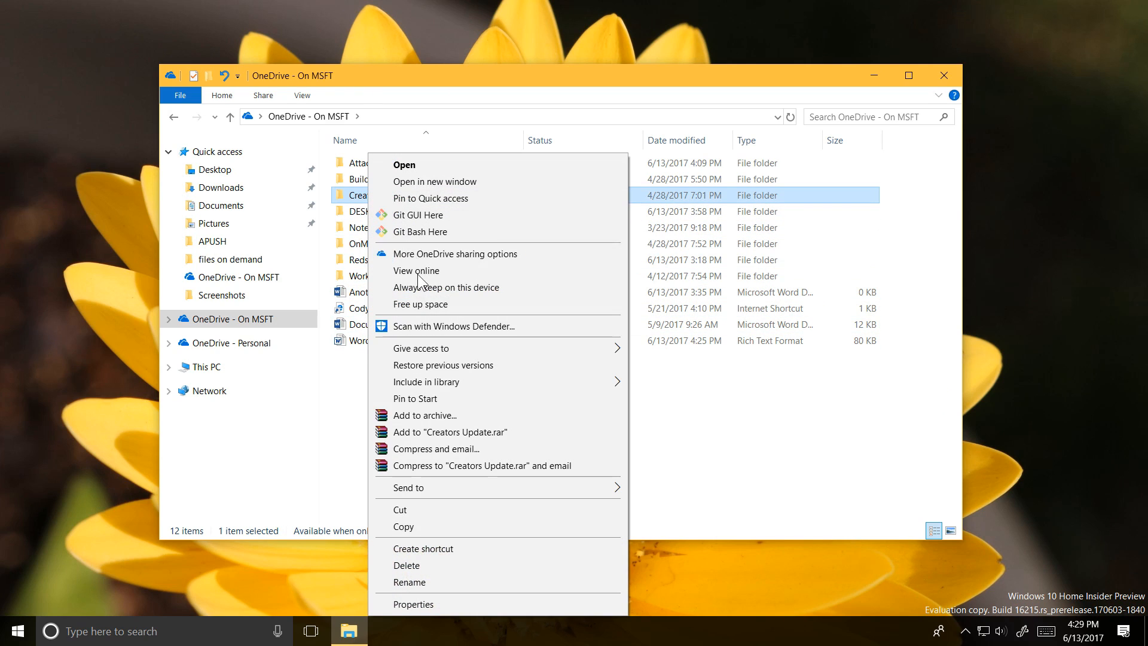
{"action": "left_click", "coordinate": [414, 603]}
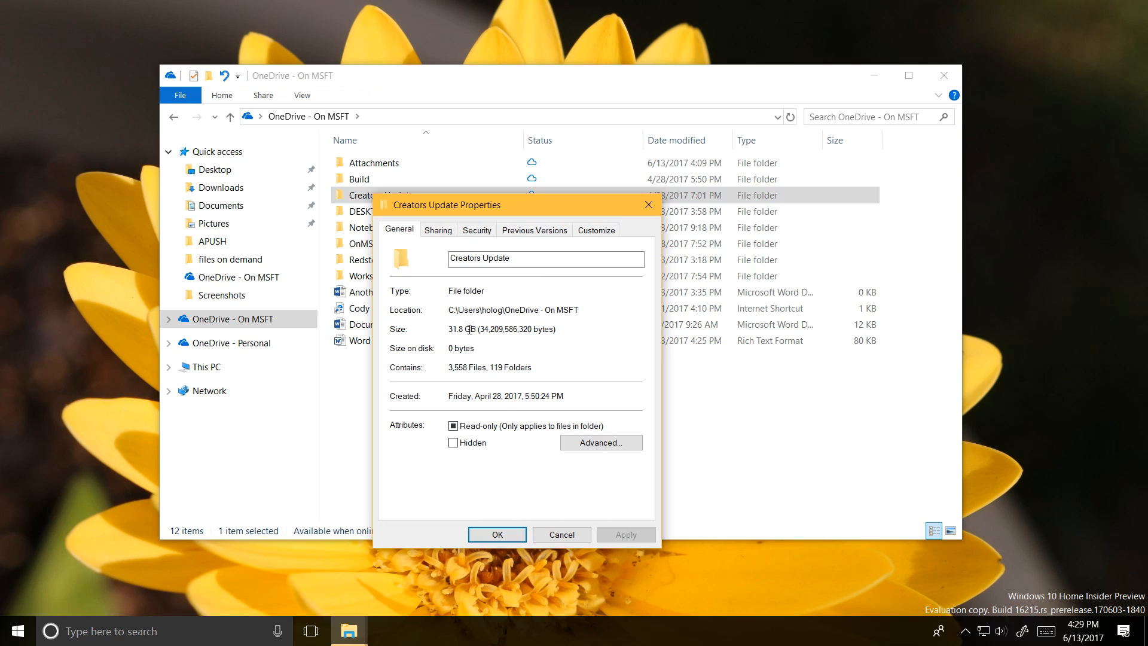
{"action": "double_click", "coordinate": [462, 329]}
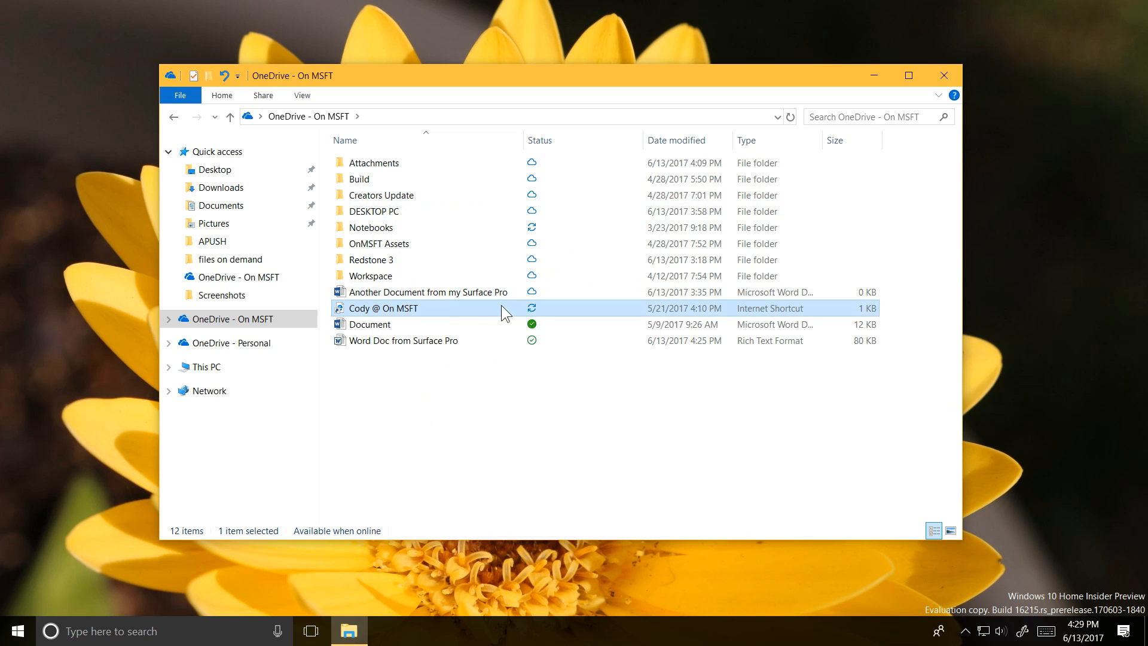
- Open the folder's context menu to create a new file in OneDrive - On MSFT
{"action": "right_click", "coordinate": [504, 312]}
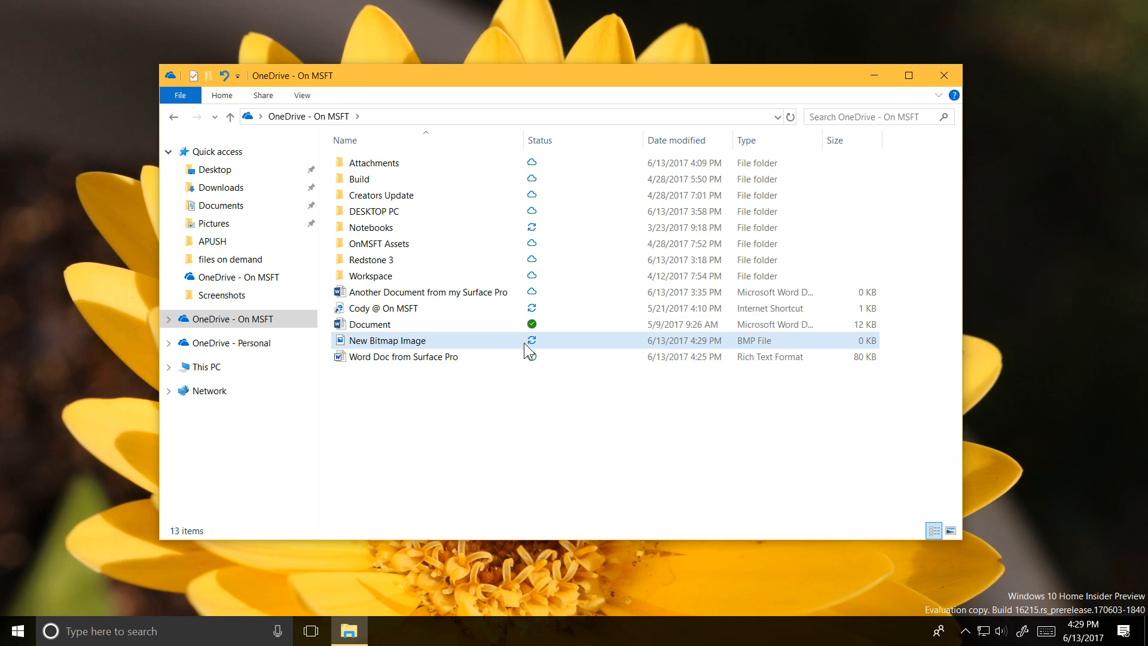
{"action": "mouse_move", "coordinate": [530, 346]}
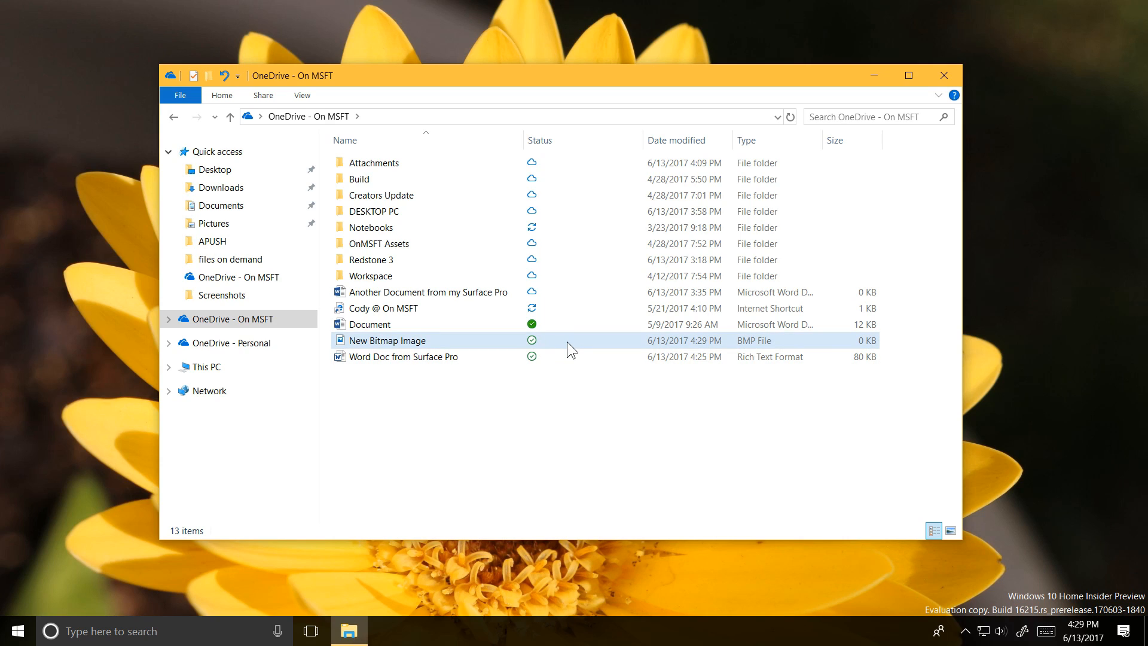
{"action": "mouse_move", "coordinate": [533, 328]}
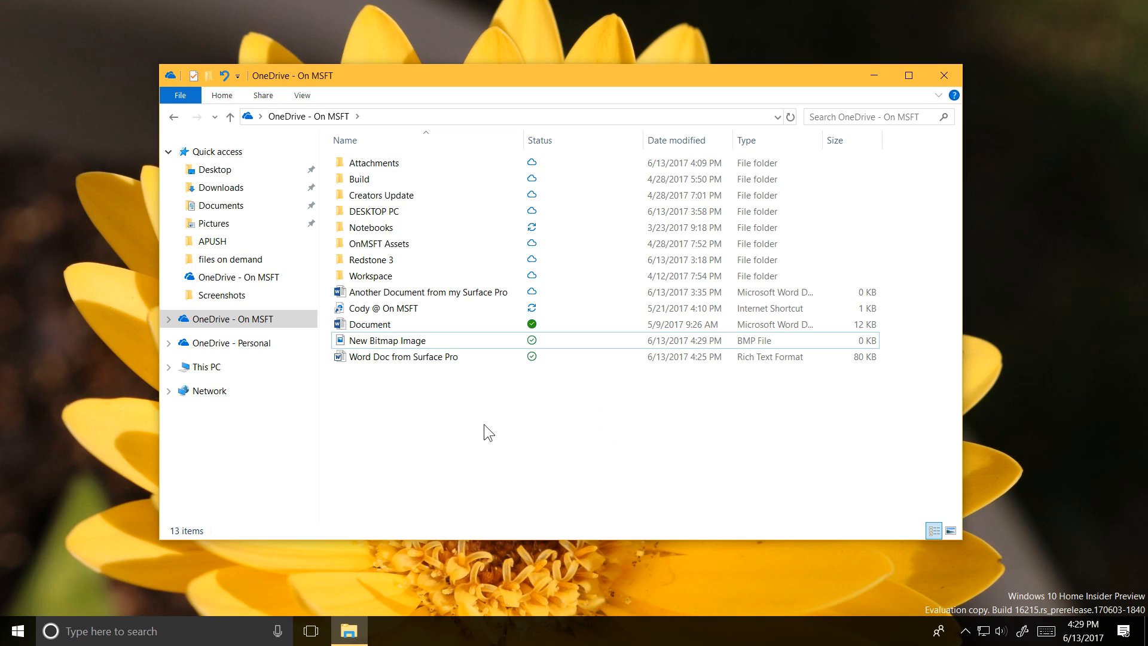
{"action": "mouse_move", "coordinate": [504, 495]}
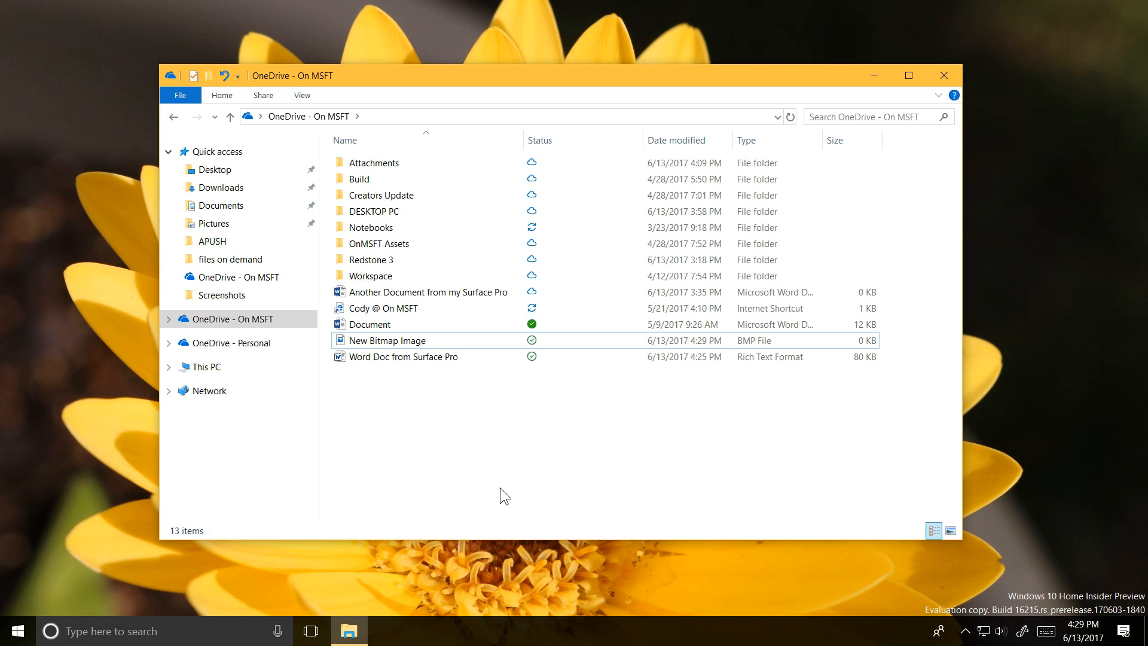
{"action": "mouse_move", "coordinate": [508, 434]}
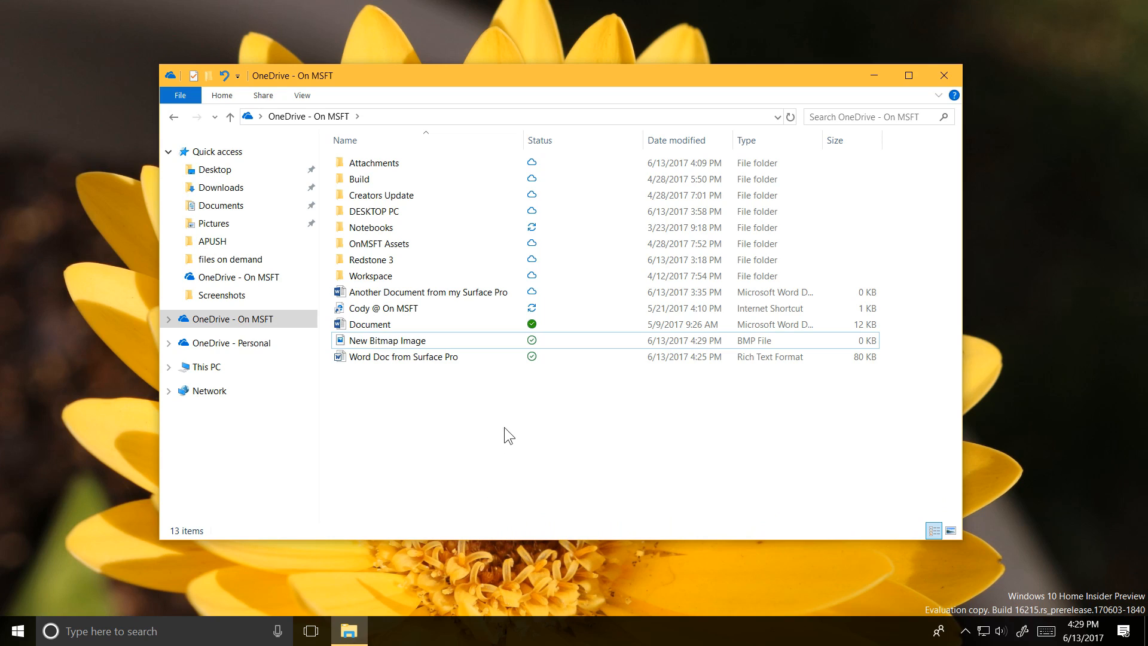
{"action": "mouse_move", "coordinate": [509, 430]}
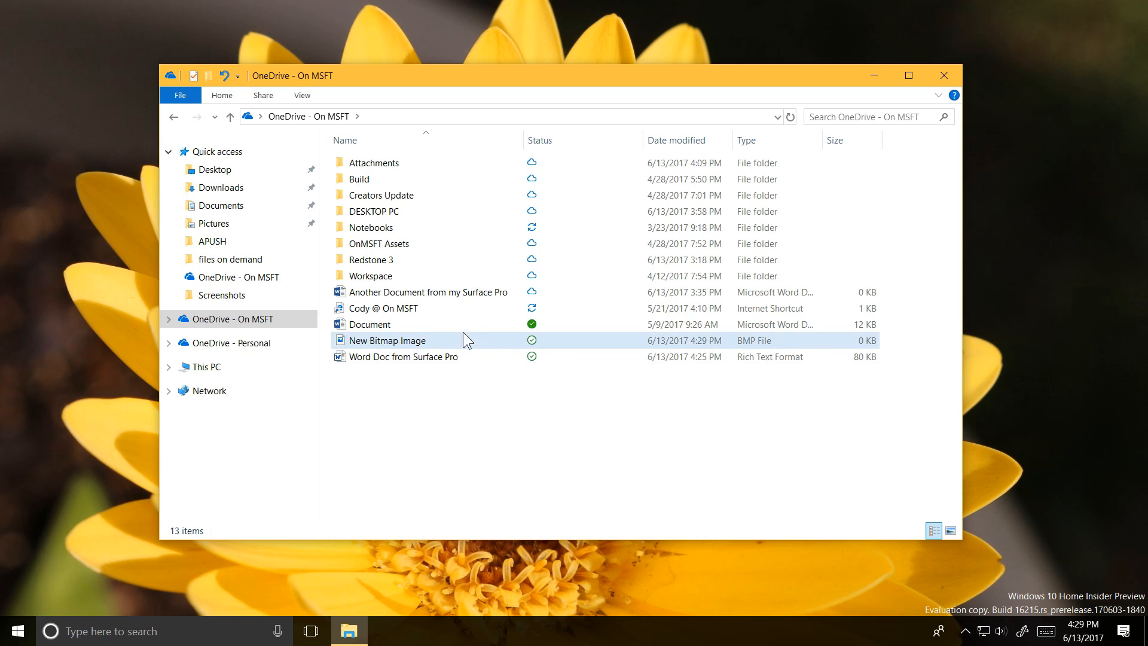
- Stop always keeping Document on this device and bring up New Bitmap Image's file actions
{"action": "right_click", "coordinate": [371, 324]}
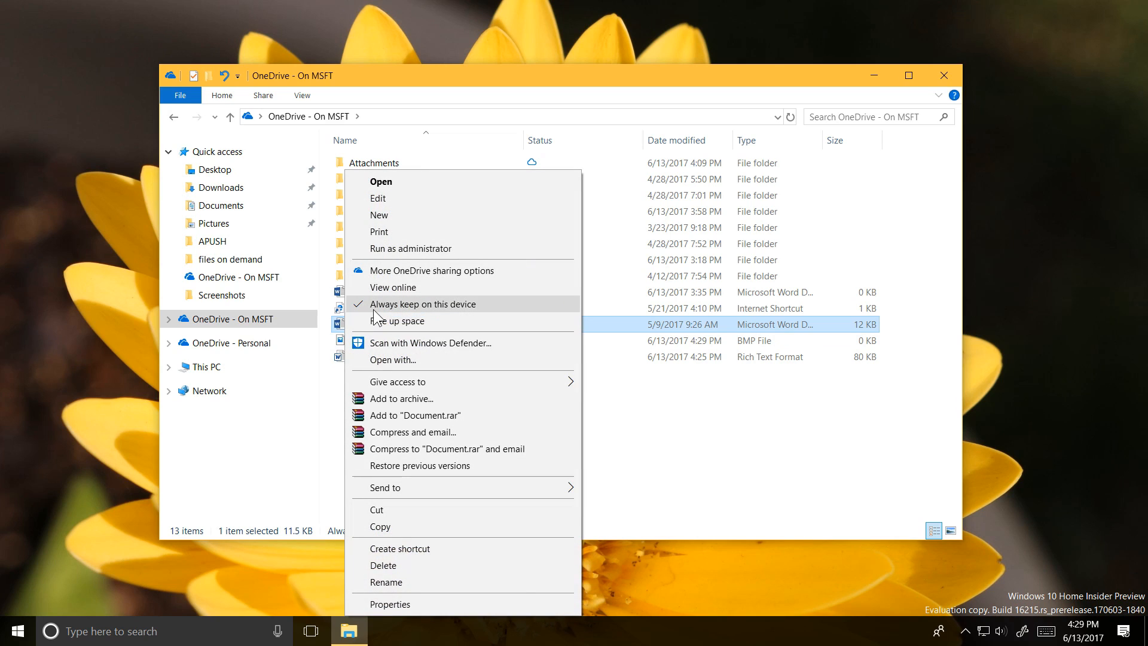
{"action": "left_click", "coordinate": [422, 304]}
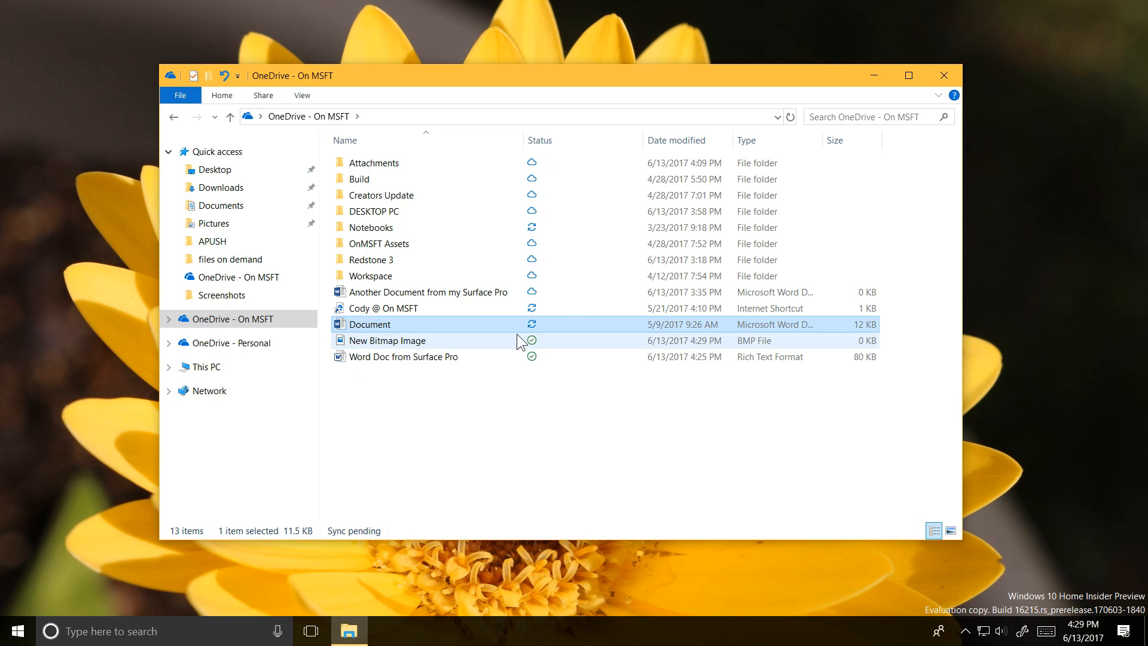
{"action": "right_click", "coordinate": [387, 340]}
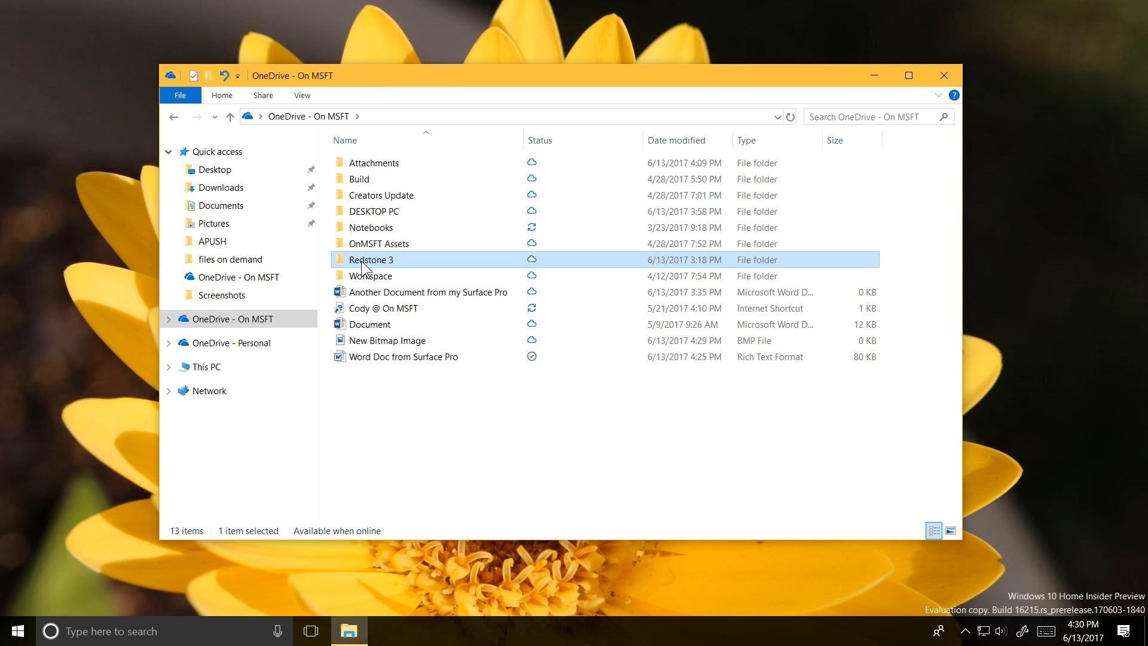
- Set Redstone 3 and Word Doc from Surface Pro to always keep on this device
{"action": "right_click", "coordinate": [371, 260]}
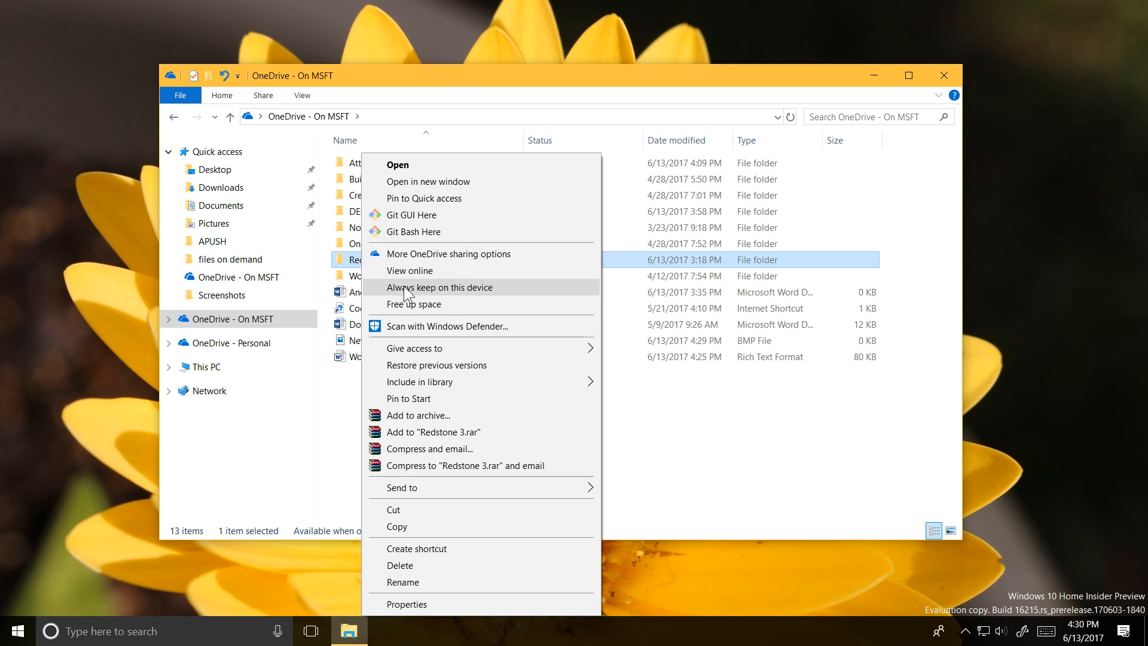
{"action": "left_click", "coordinate": [440, 287]}
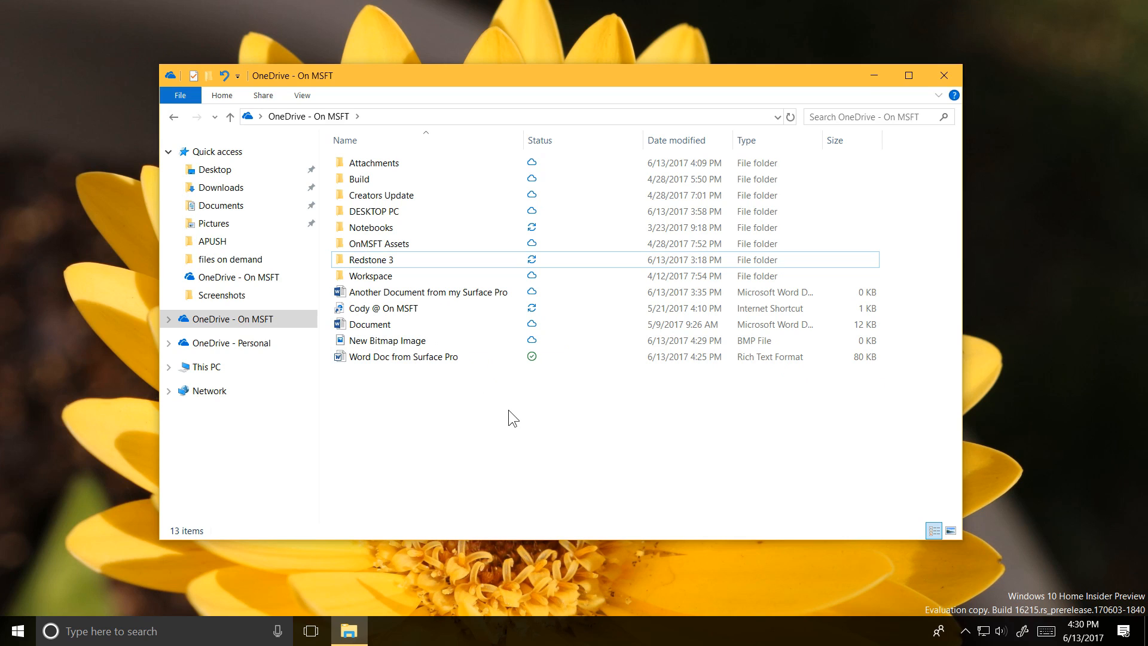
{"action": "left_click", "coordinate": [404, 357]}
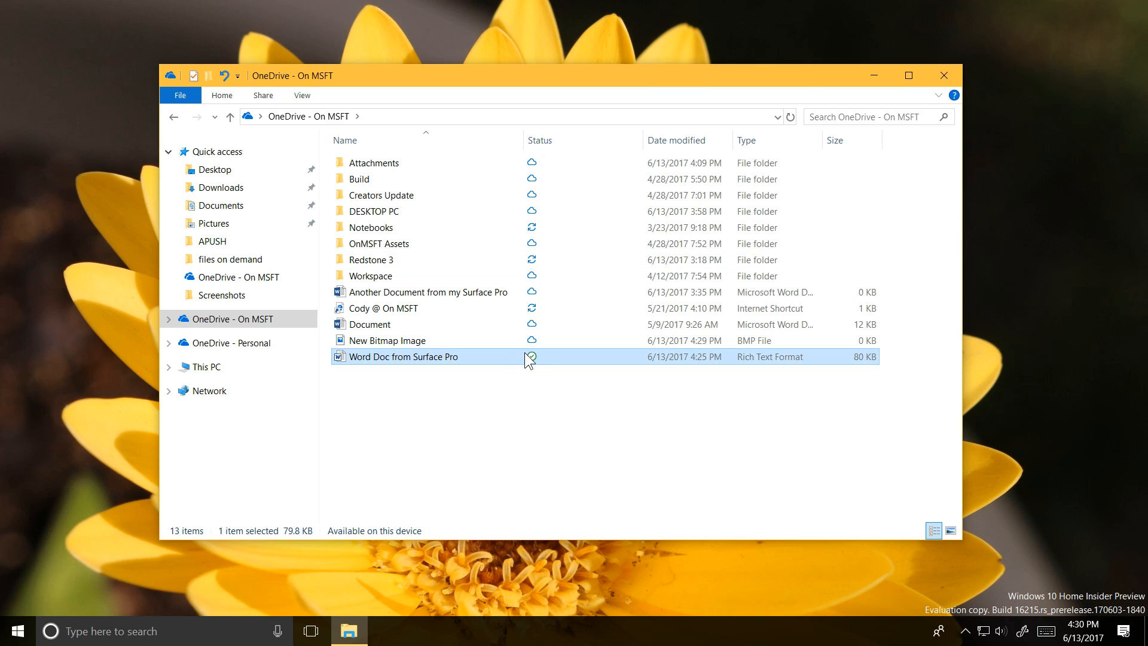
{"action": "right_click", "coordinate": [426, 356]}
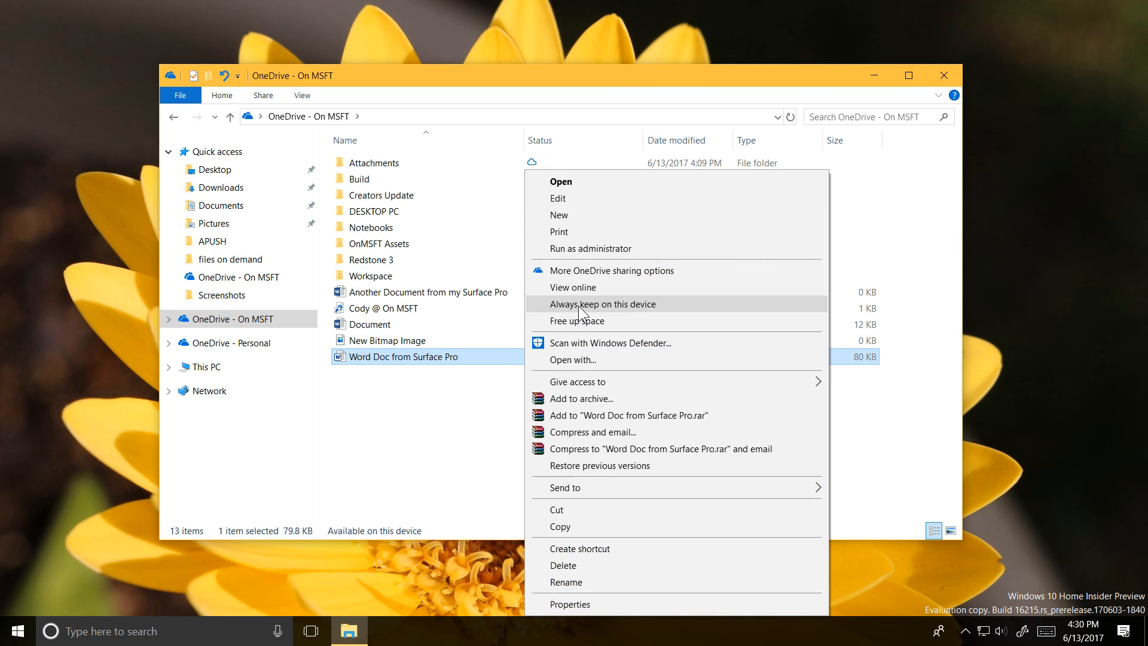
{"action": "left_click", "coordinate": [603, 303]}
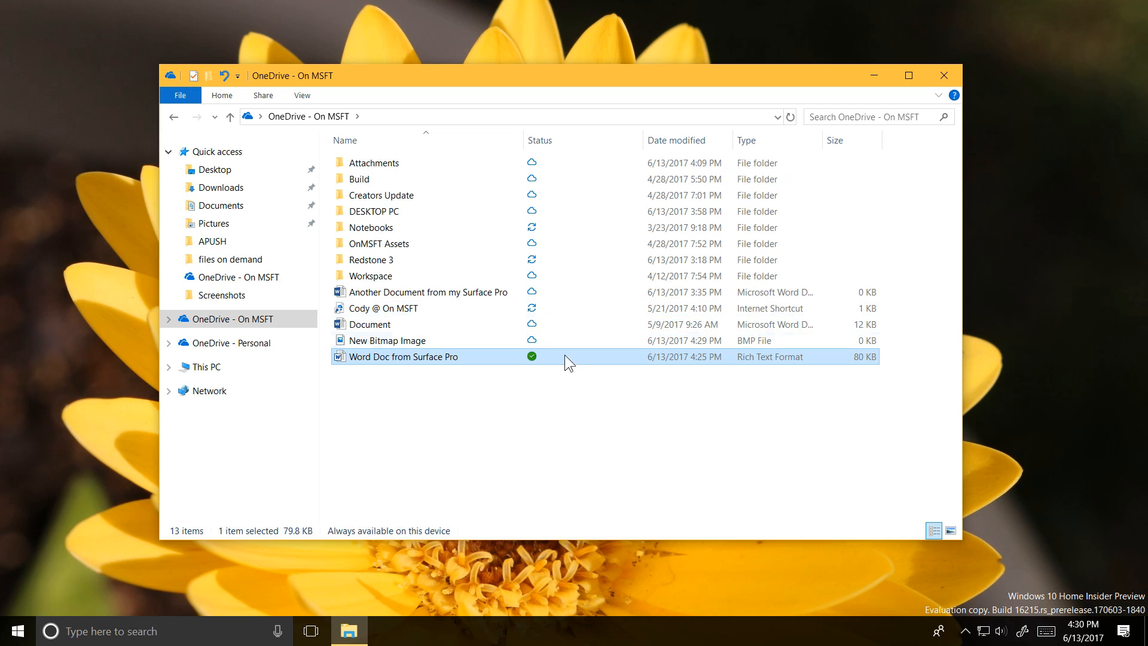